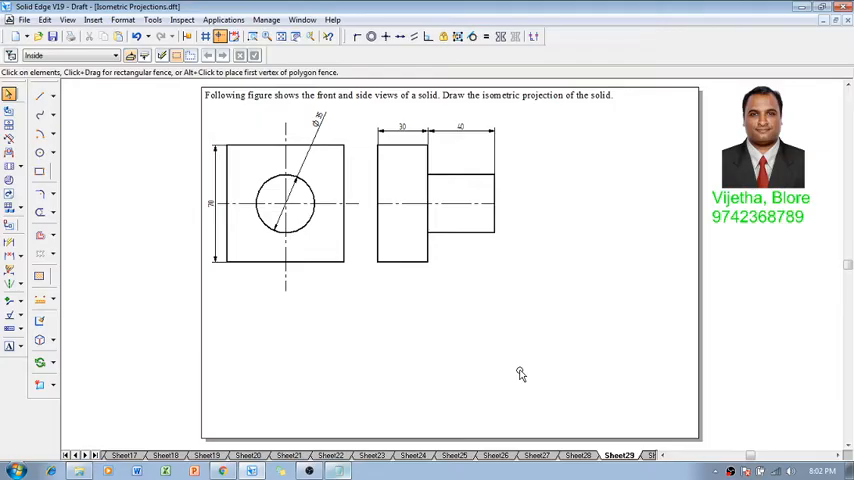
pyautogui.moveTo(500, 176)
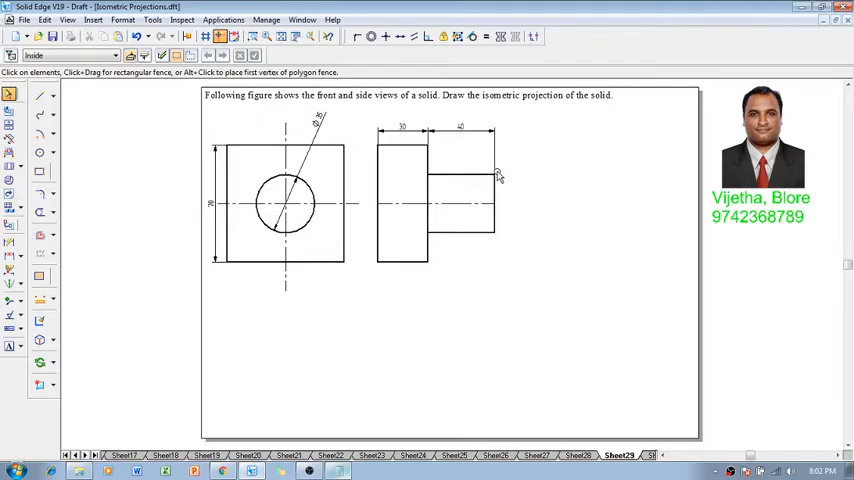
pyautogui.moveTo(552, 238)
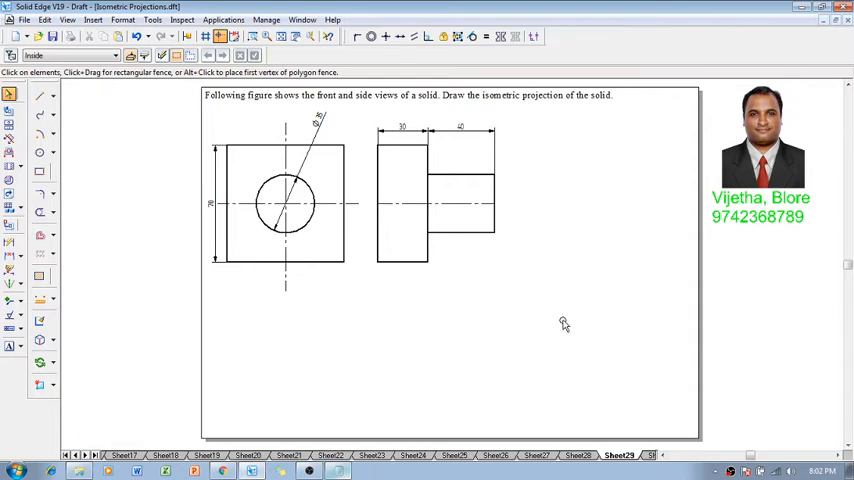
# Draw the slab's front parallelogram, side and top edges at 30° isometric angles with the Line tool.
pyautogui.click(42, 96)
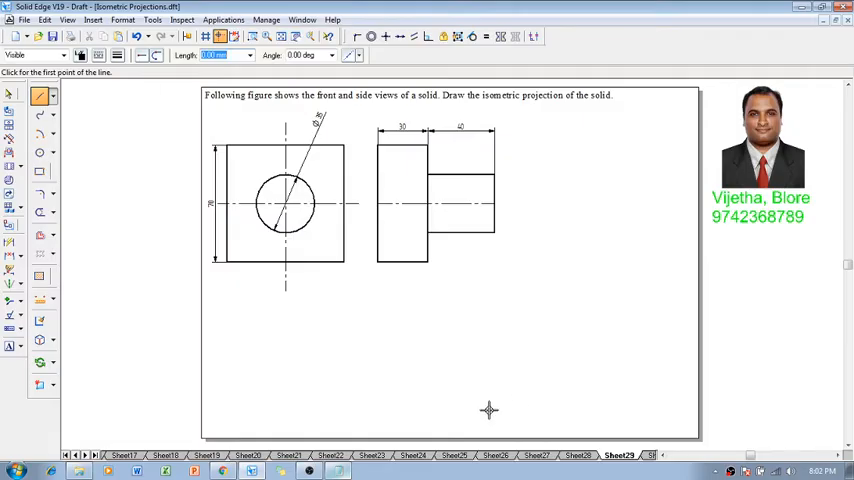
pyautogui.moveTo(516, 416)
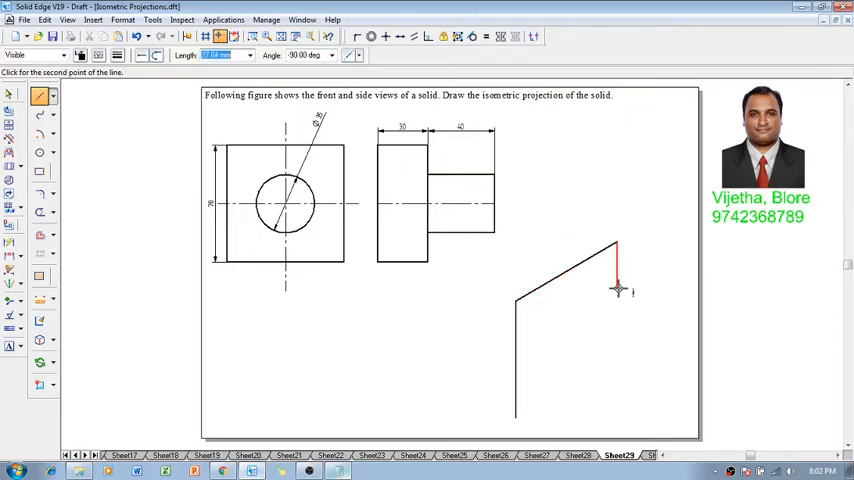
pyautogui.click(616, 360)
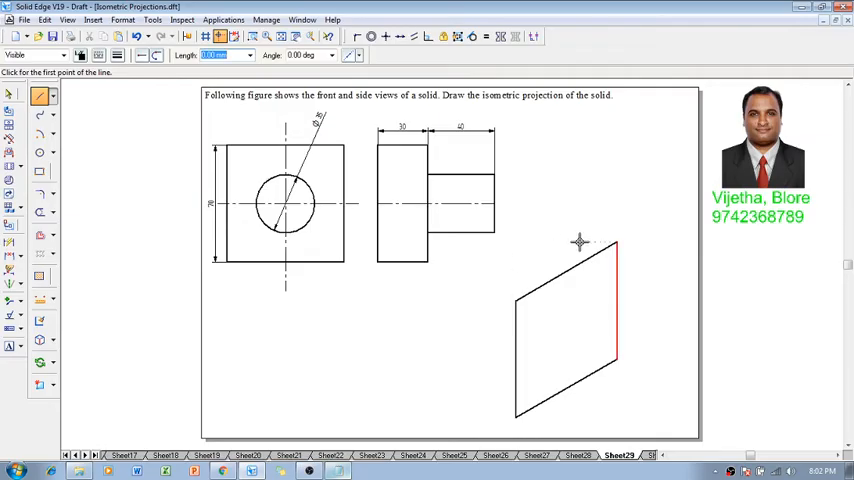
pyautogui.moveTo(398, 164)
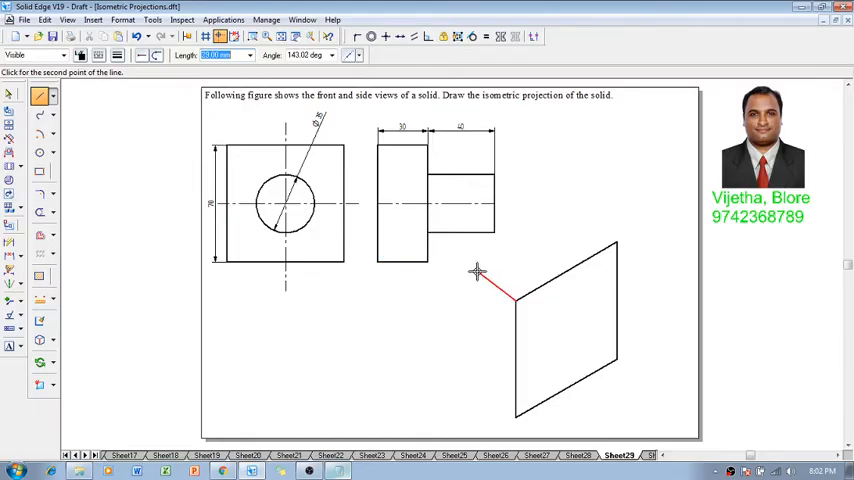
pyautogui.moveTo(478, 268)
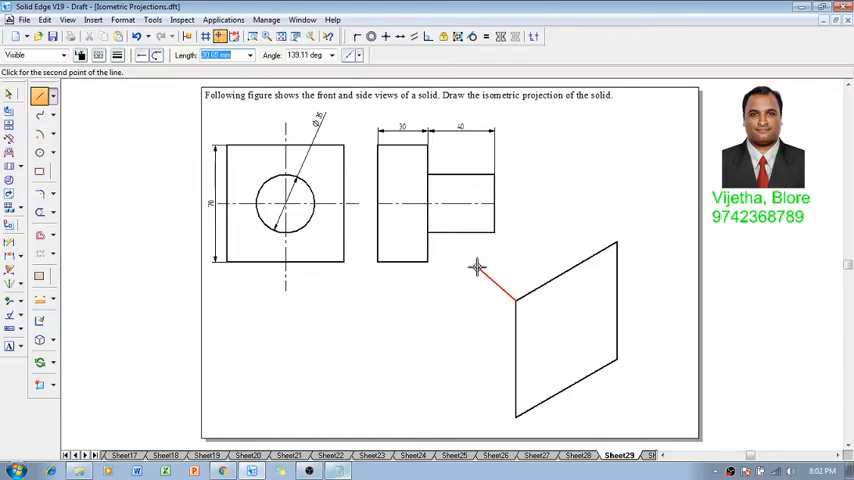
pyautogui.moveTo(468, 272)
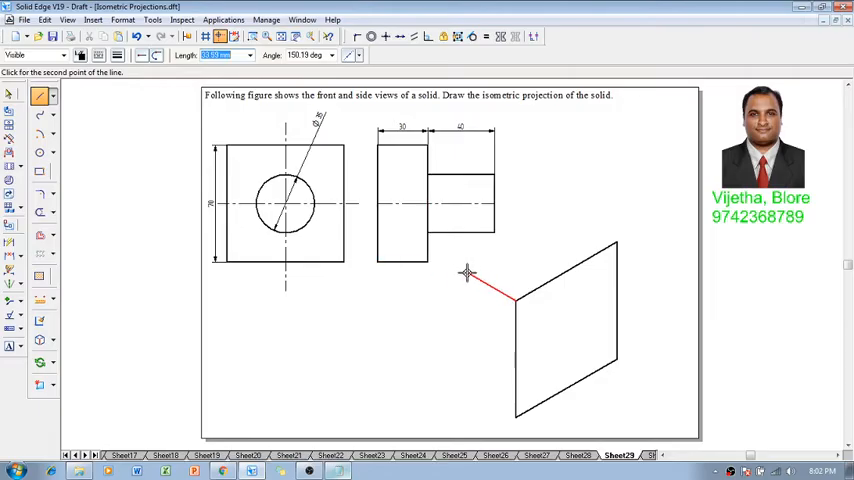
pyautogui.moveTo(488, 276)
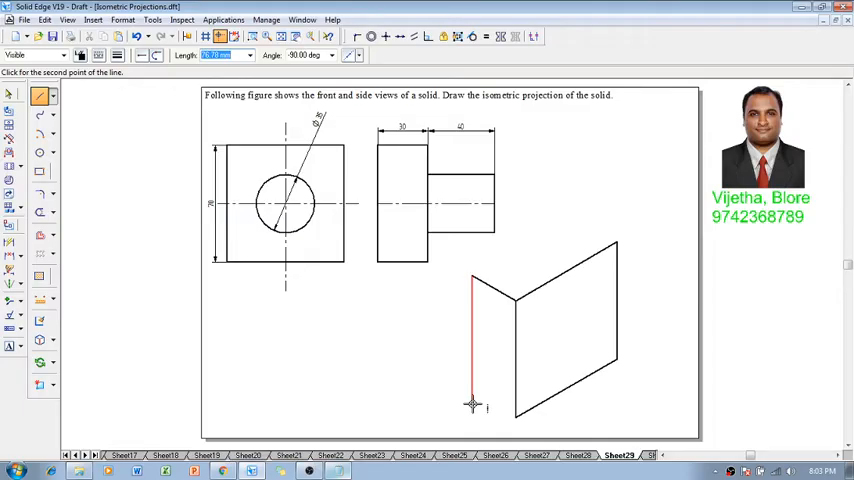
pyautogui.click(512, 416)
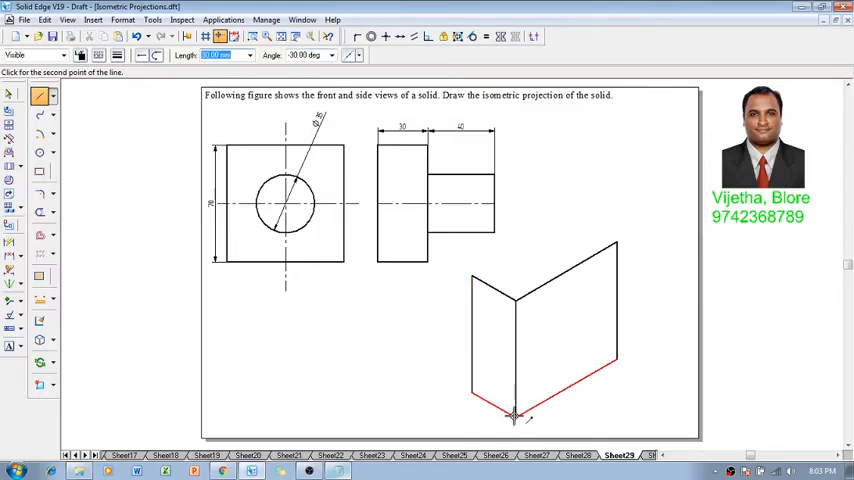
pyautogui.click(510, 416)
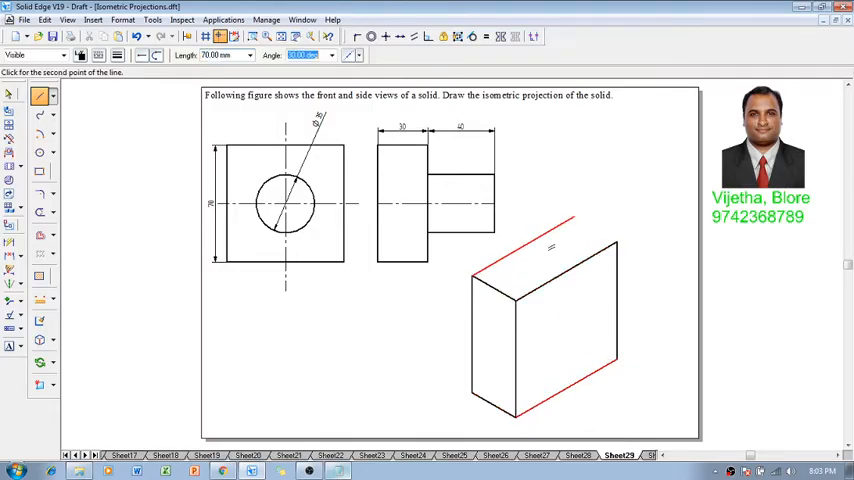
pyautogui.click(616, 240)
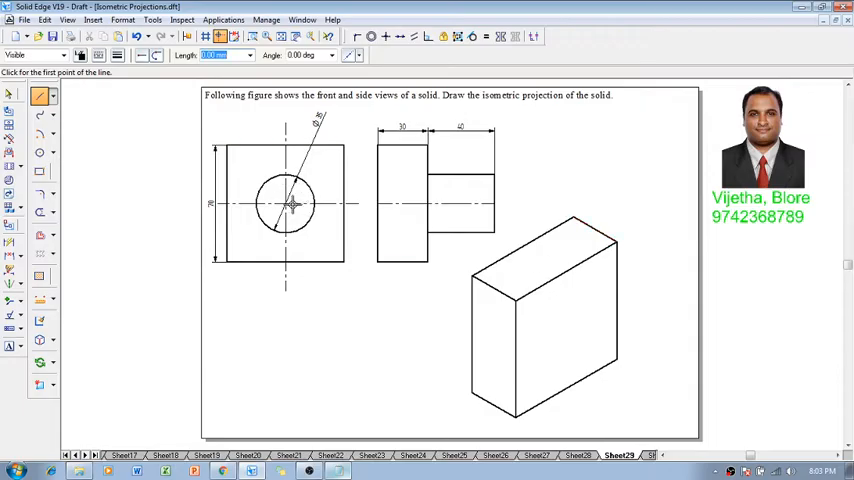
pyautogui.moveTo(208, 366)
pyautogui.write('35')
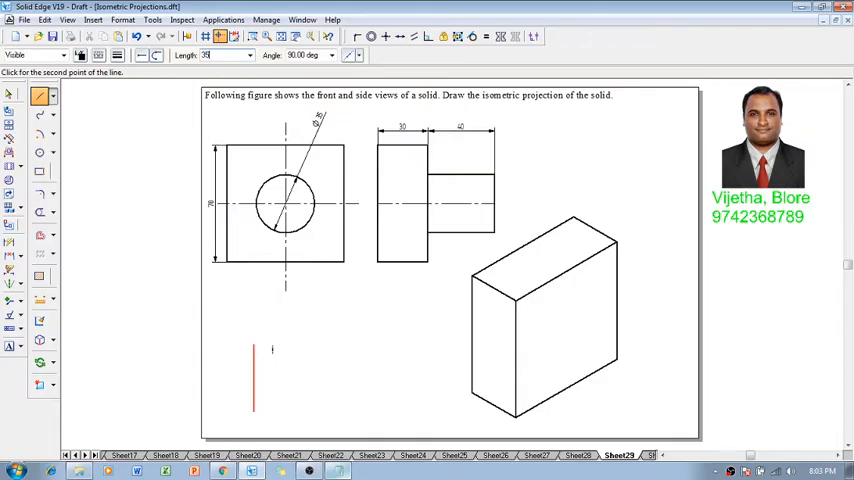
# Draw a small isometric rhombus with vertical and 30° edges below the front view.
pyautogui.click(256, 344)
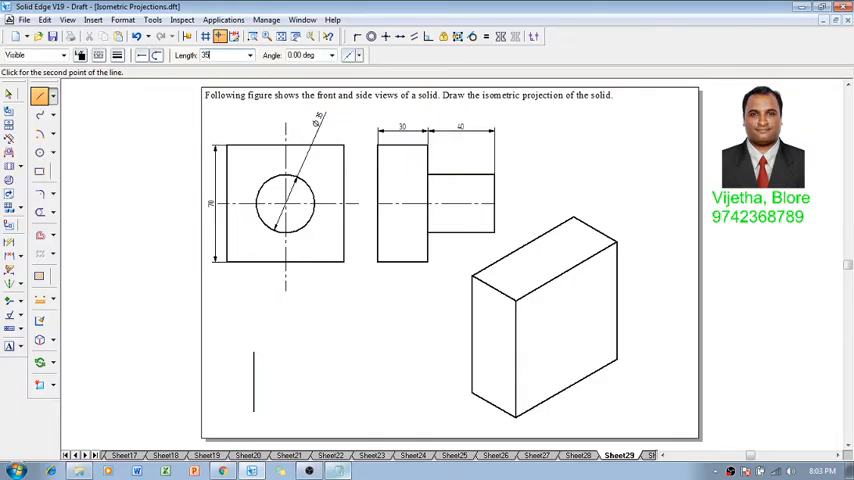
pyautogui.click(310, 324)
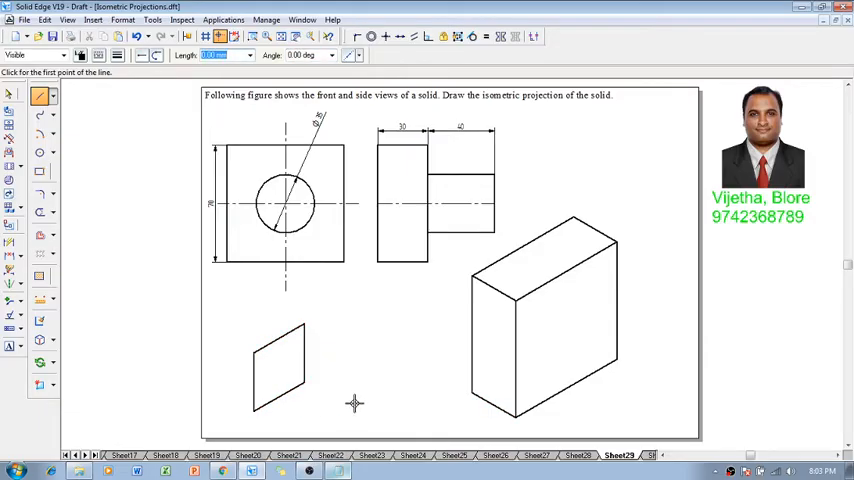
pyautogui.click(278, 370)
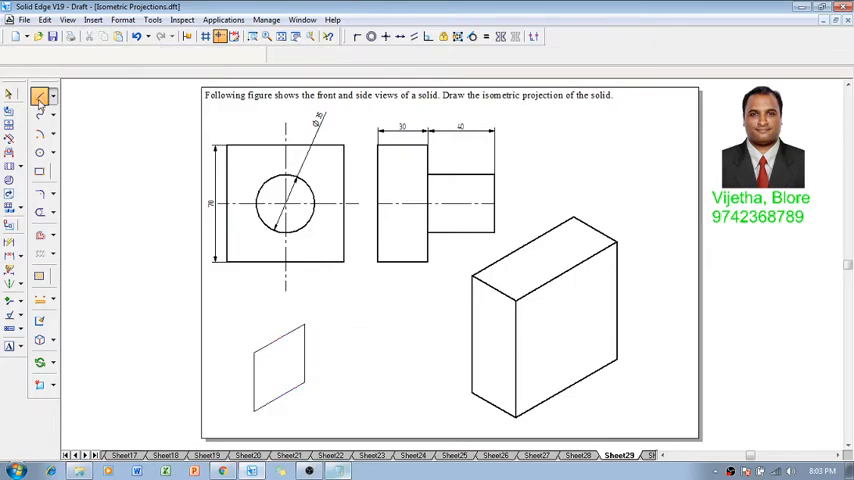
# Draw diagonal and connecting construction lines dividing the small rhombus.
pyautogui.click(160, 54)
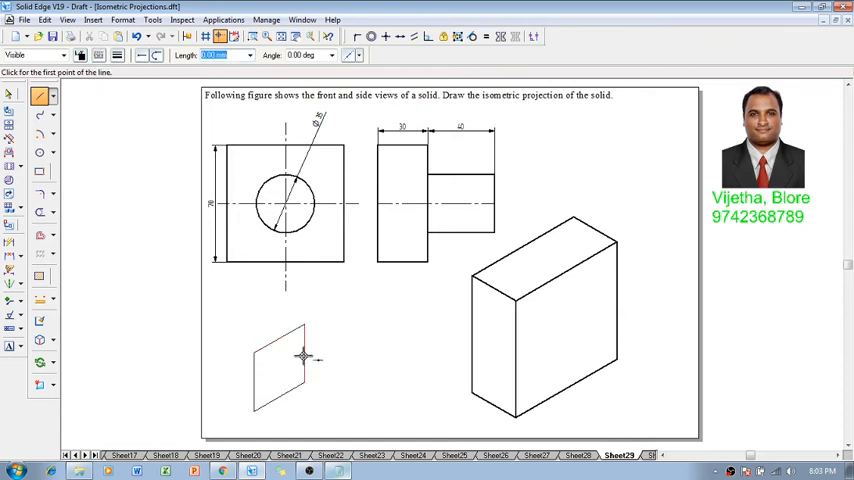
pyautogui.click(280, 392)
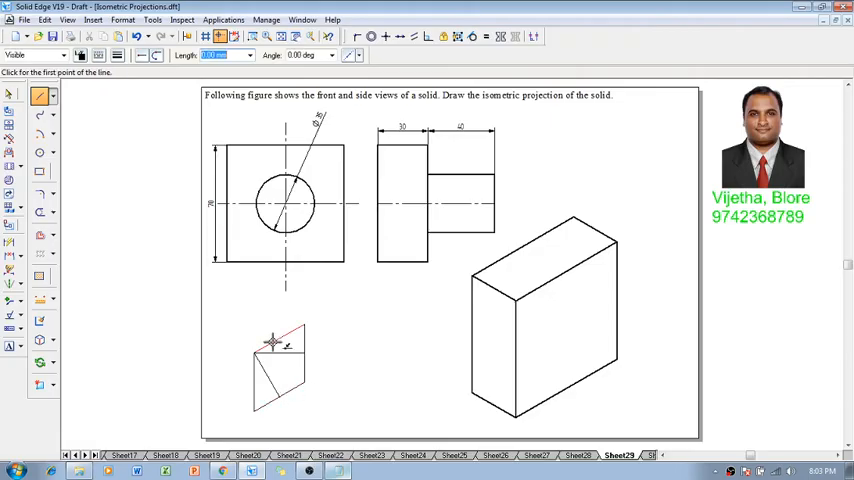
pyautogui.click(296, 384)
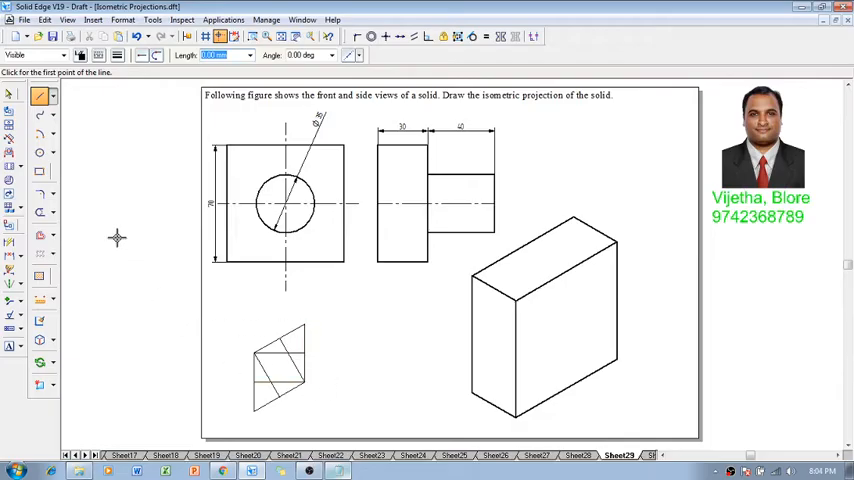
# Draw four Arc-by-Center arcs inside the rhombus forming the isometric ellipse.
pyautogui.click(40, 136)
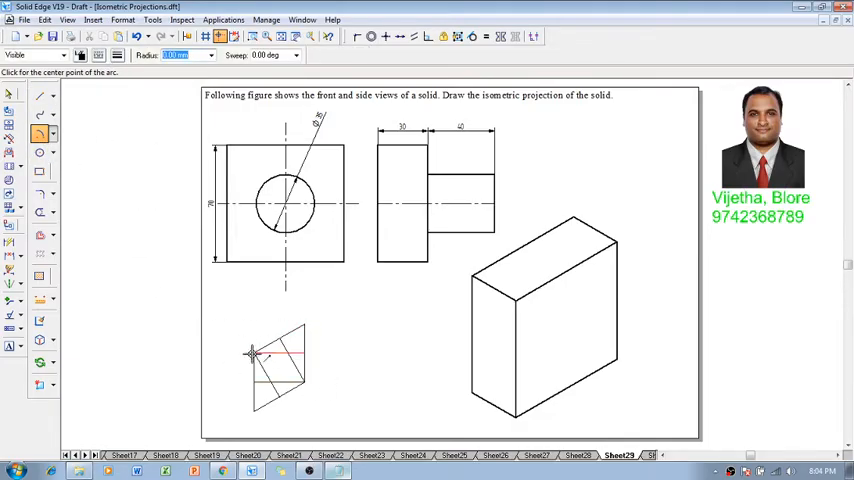
pyautogui.click(118, 56)
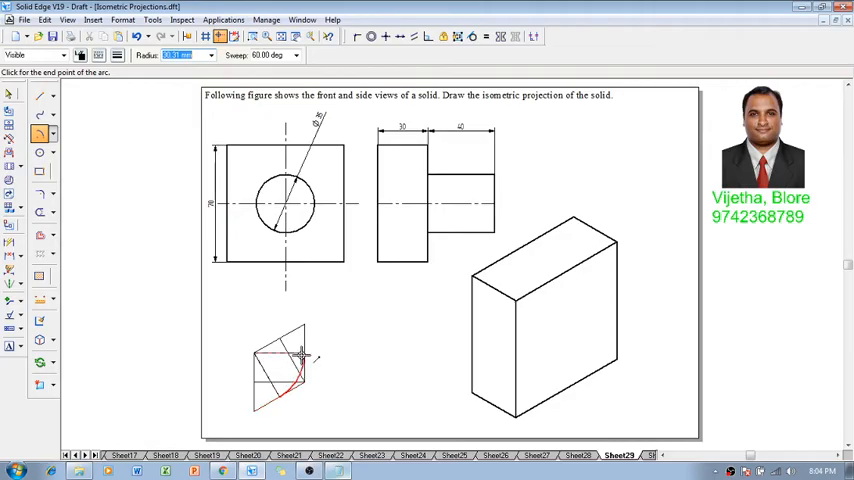
pyautogui.click(300, 384)
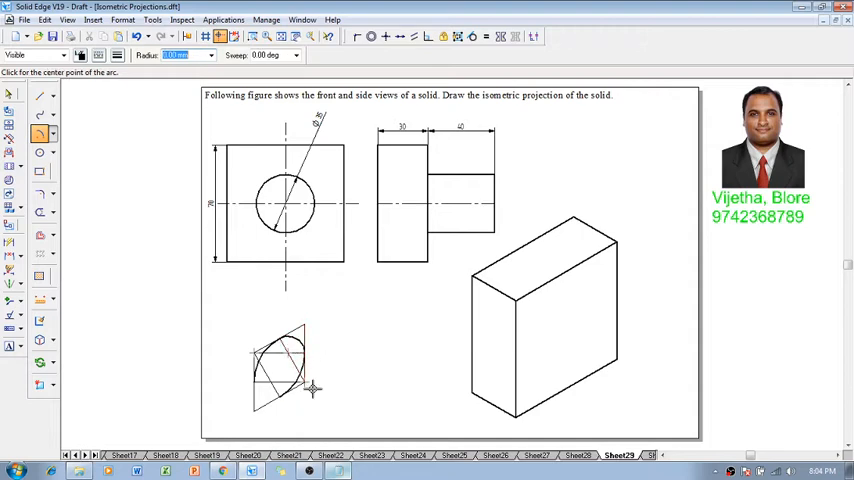
pyautogui.click(284, 388)
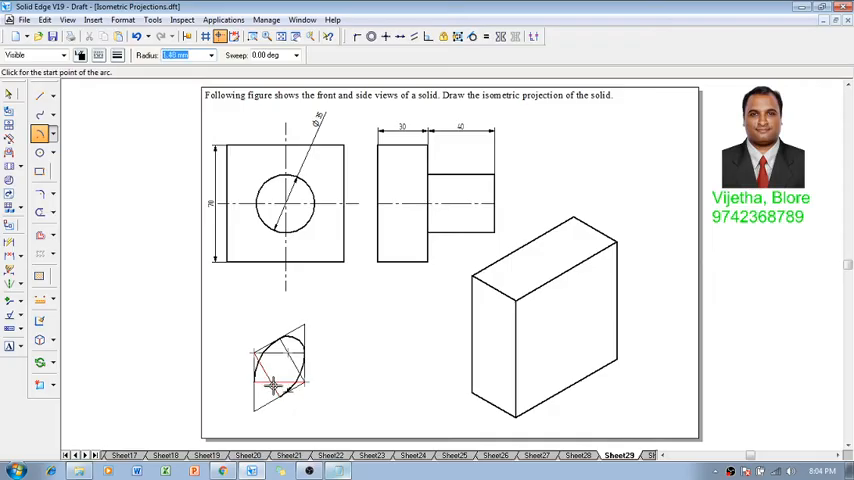
pyautogui.click(272, 384)
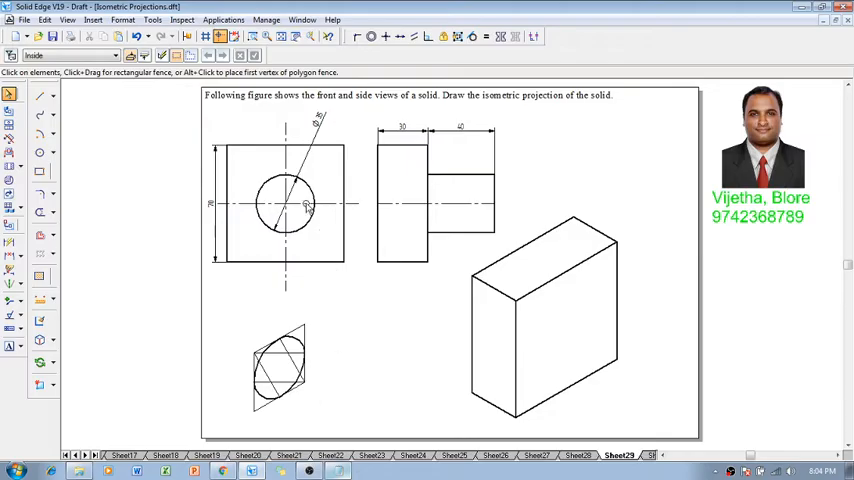
pyautogui.moveTo(376, 392)
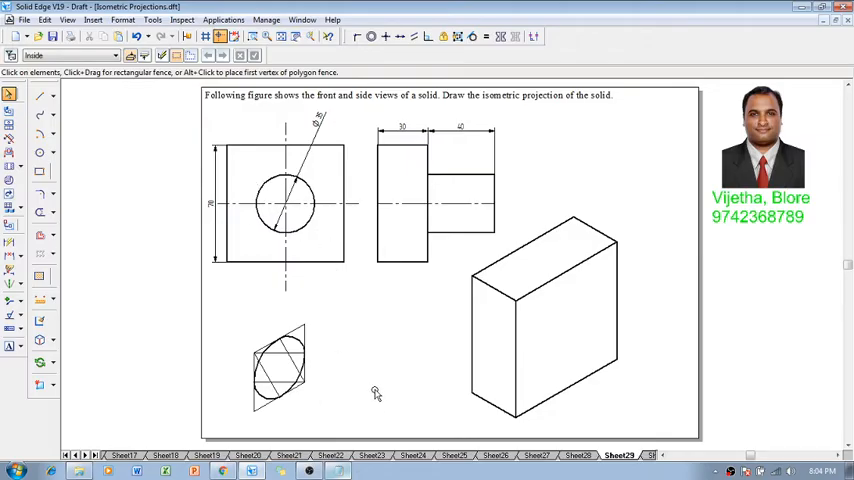
# Draw a diagonal on the slab face and a line of length 40 out from the ellipse.
pyautogui.click(40, 96)
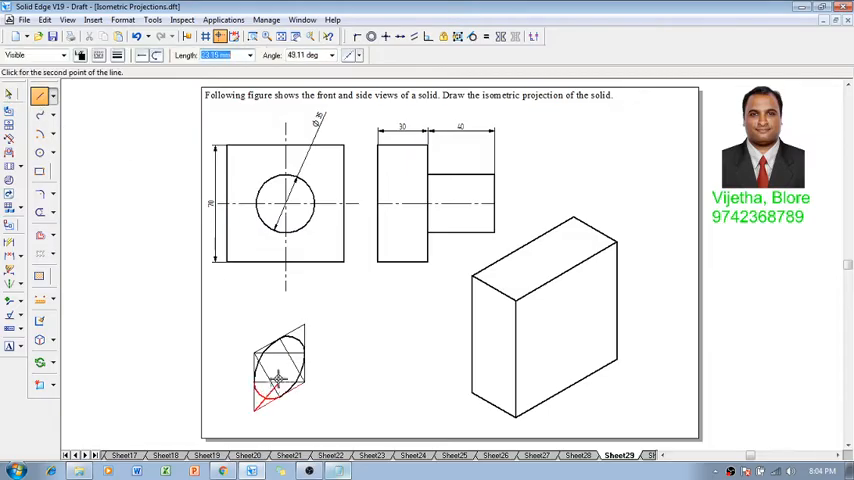
pyautogui.click(304, 322)
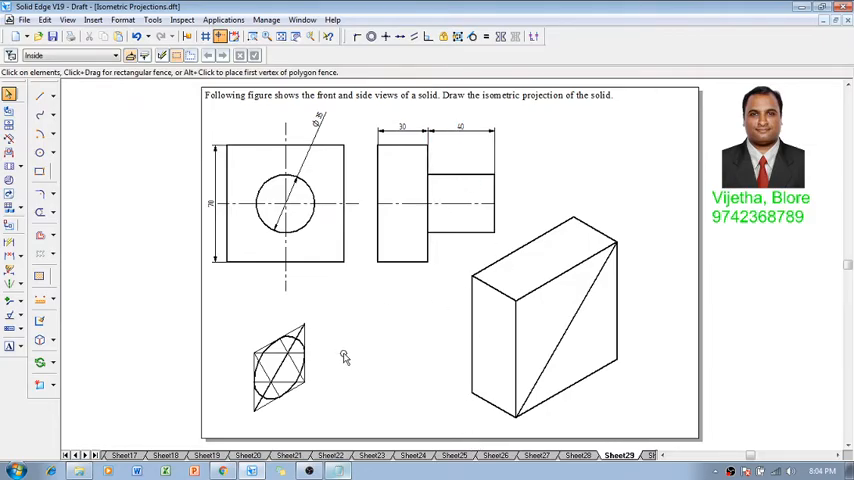
pyautogui.click(118, 56)
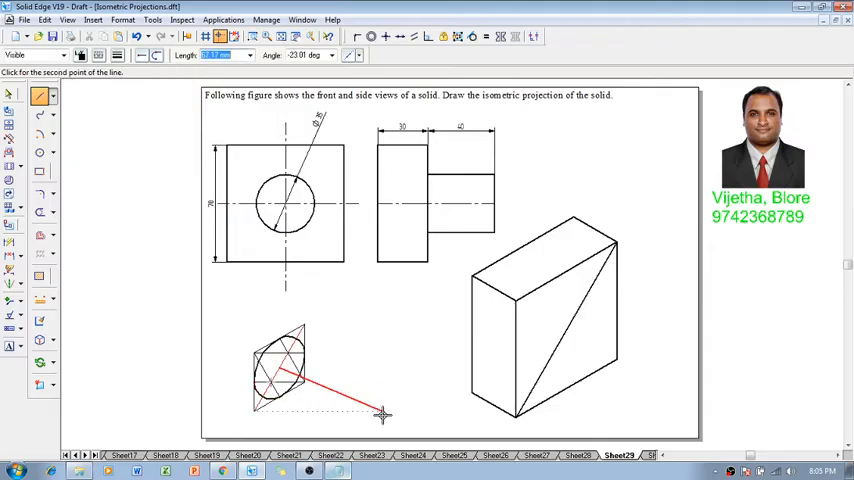
pyautogui.write('40')
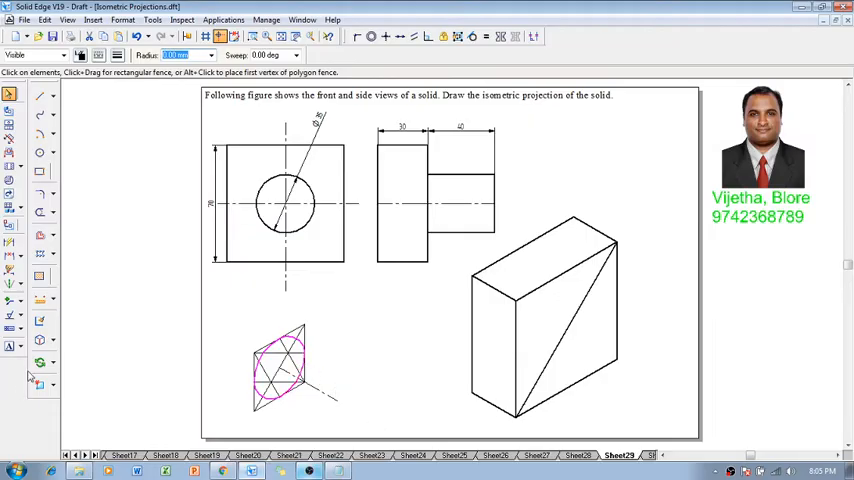
# Copy the ellipse further along and join the two ellipses with tangent lines to form the cylinder.
pyautogui.click(40, 362)
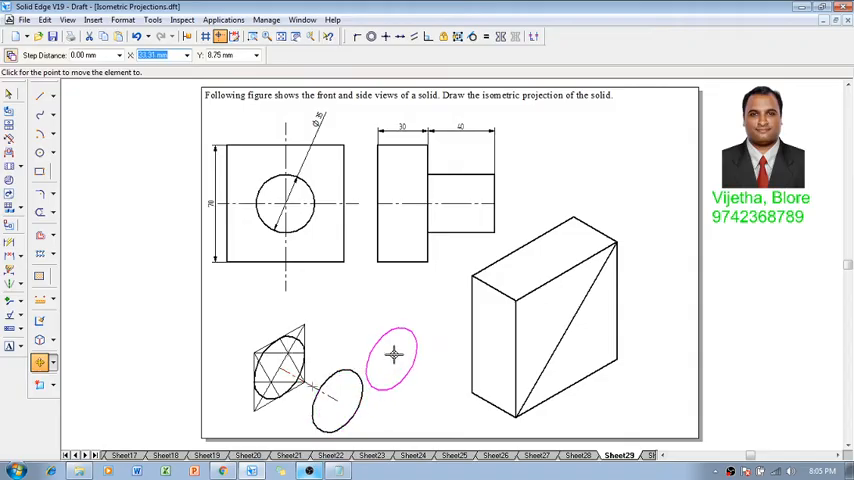
pyautogui.click(40, 96)
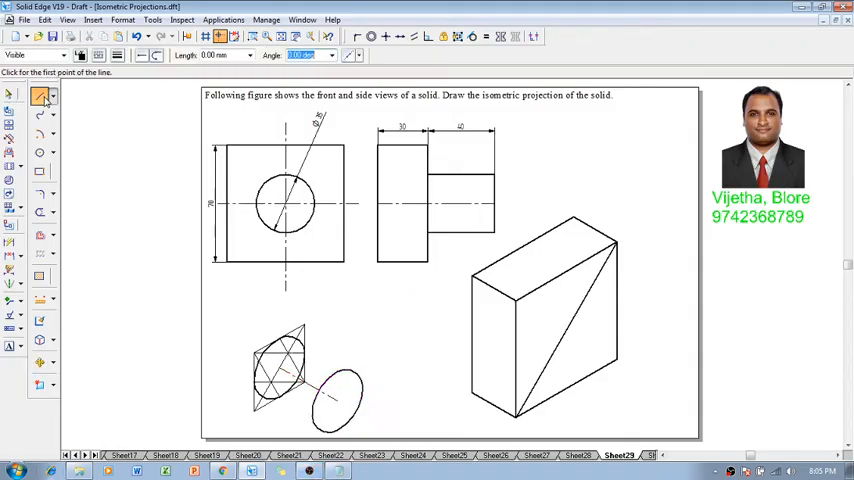
pyautogui.click(270, 392)
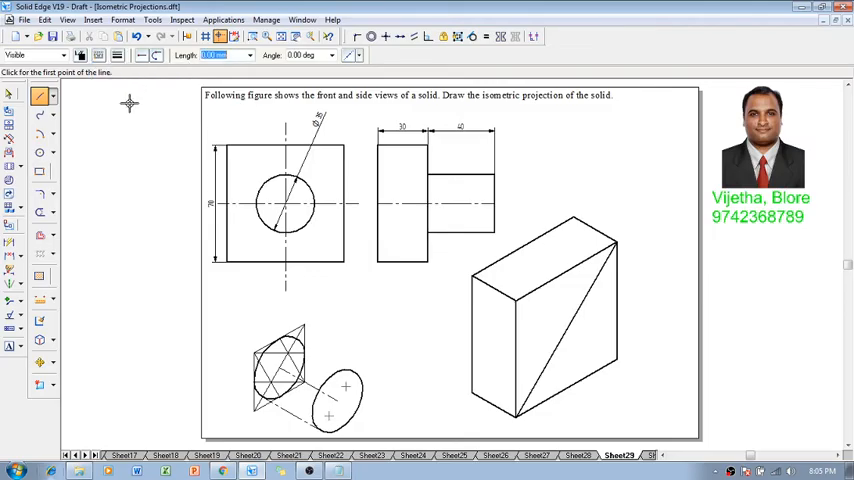
pyautogui.click(298, 340)
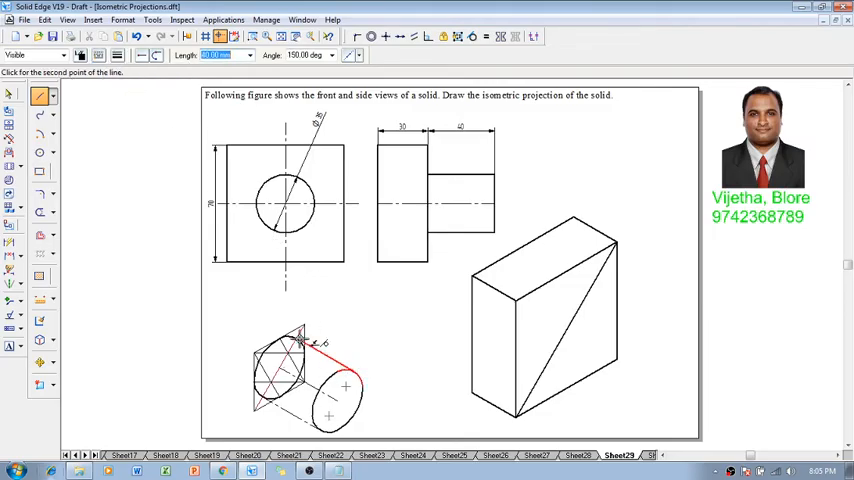
pyautogui.click(352, 320)
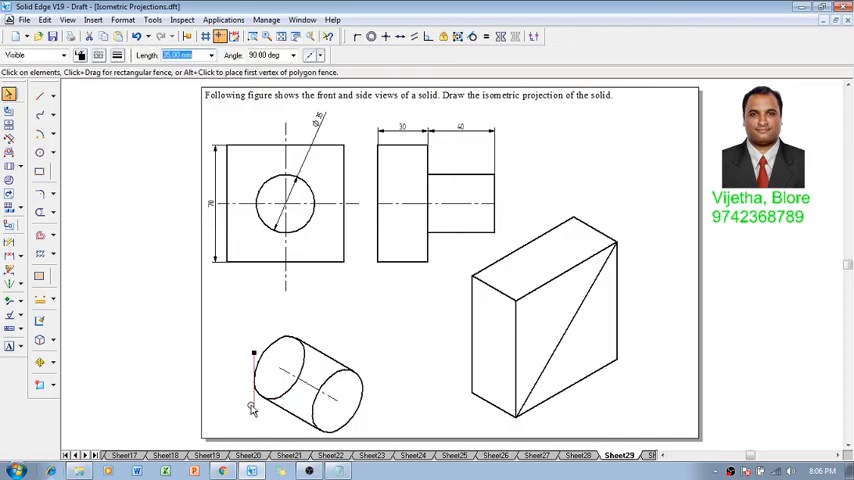
# Move the cylinder elements onto the centre of the slab's front face.
pyautogui.click(28, 212)
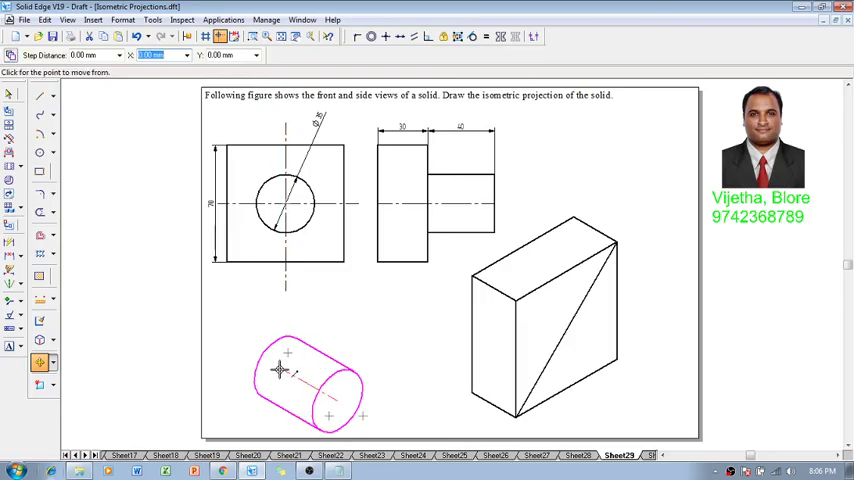
pyautogui.moveTo(290, 376); pyautogui.dragTo(630, 416)
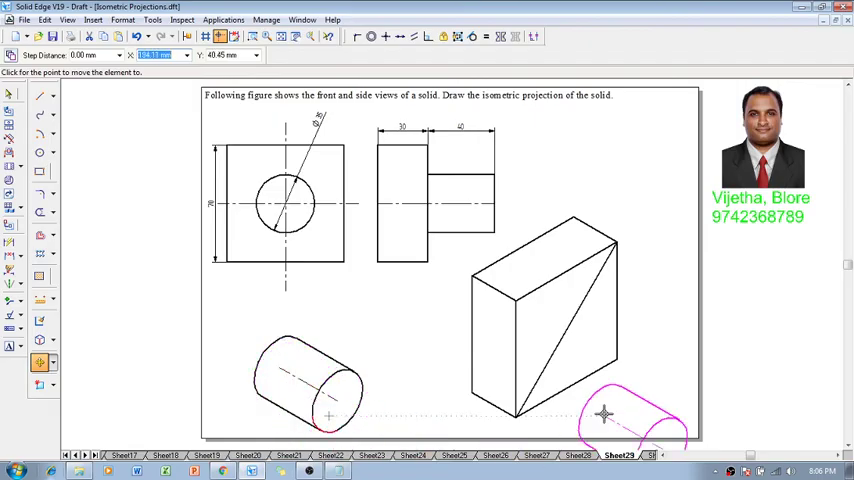
pyautogui.moveTo(604, 412); pyautogui.dragTo(570, 332)
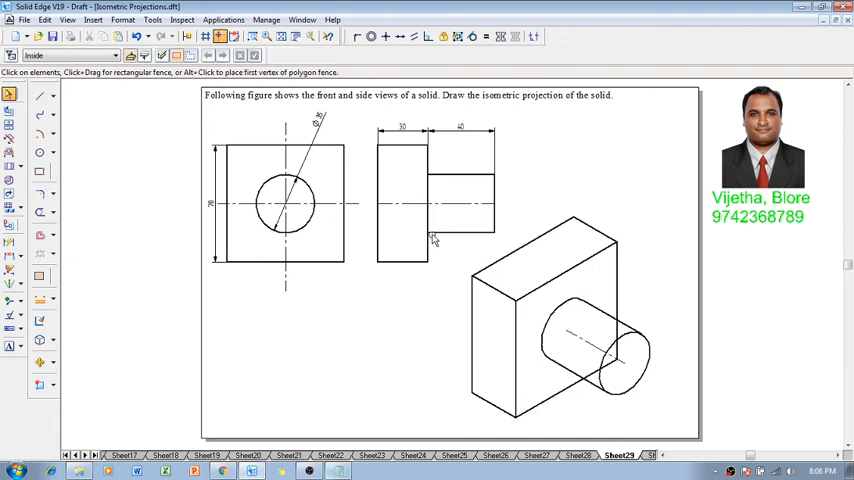
# Start the Trim tool to remove the cylinder's hidden edge segments at the slab.
pyautogui.click(40, 212)
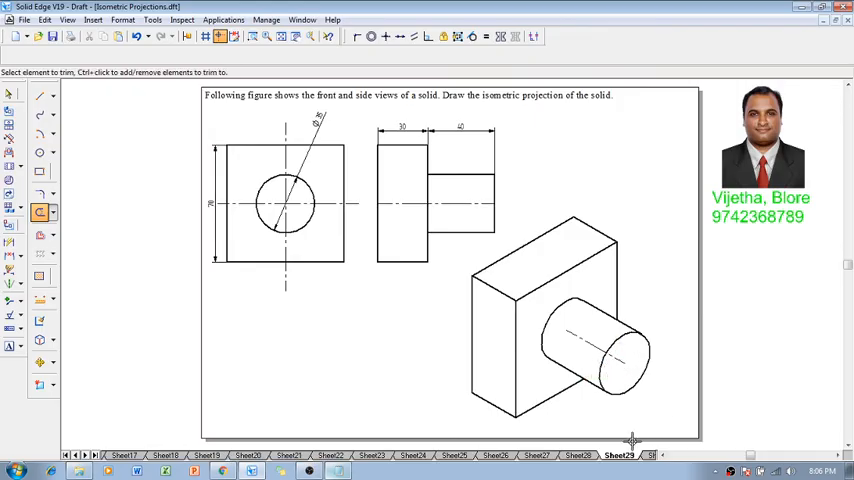
pyautogui.moveTo(658, 318)
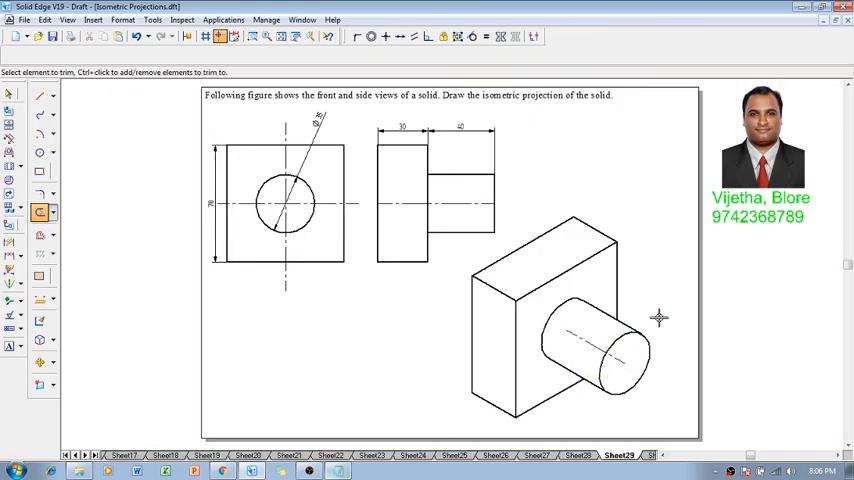